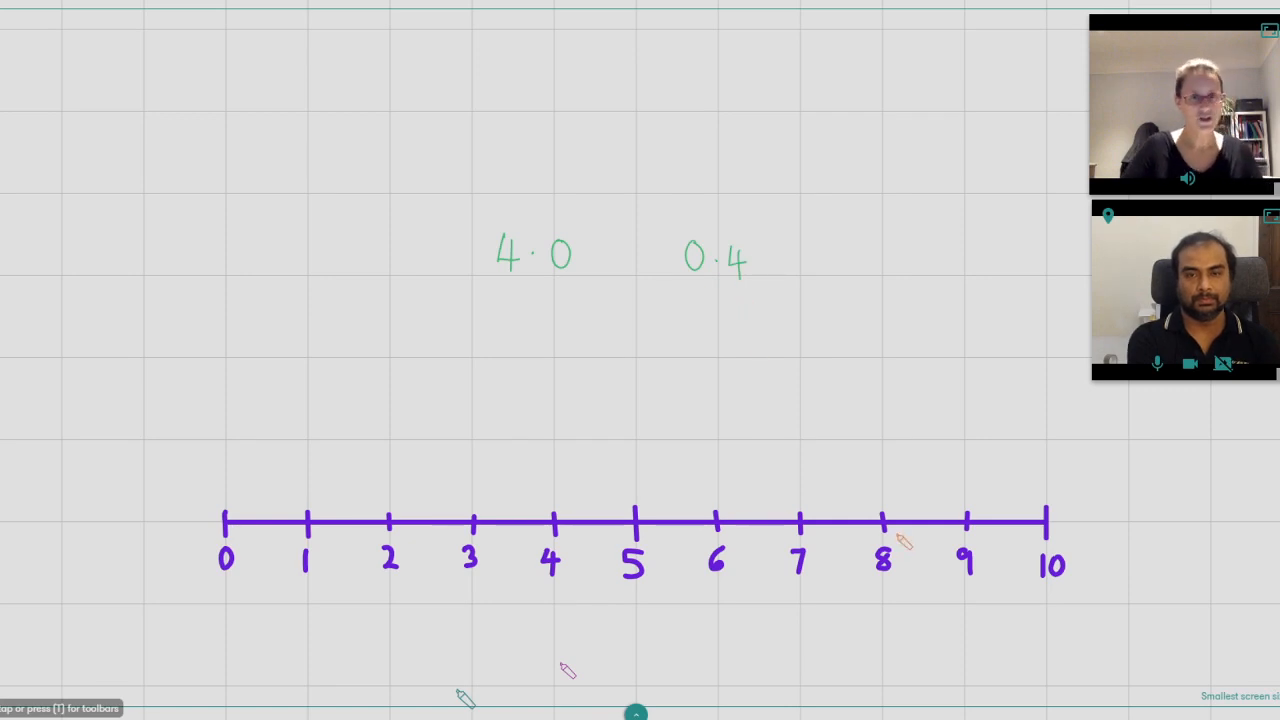
mouse_move(918, 567)
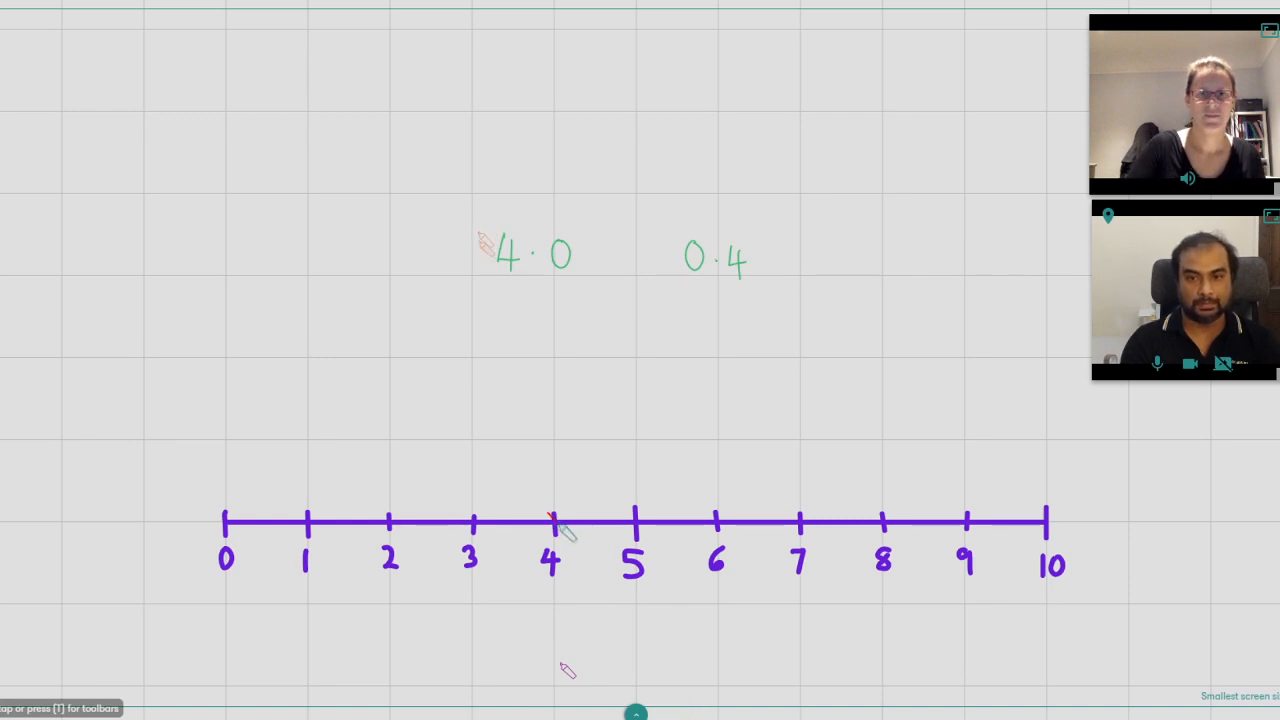
- Begin drawing a red cross at the 4 tick of the purple number line
left_click(553, 519)
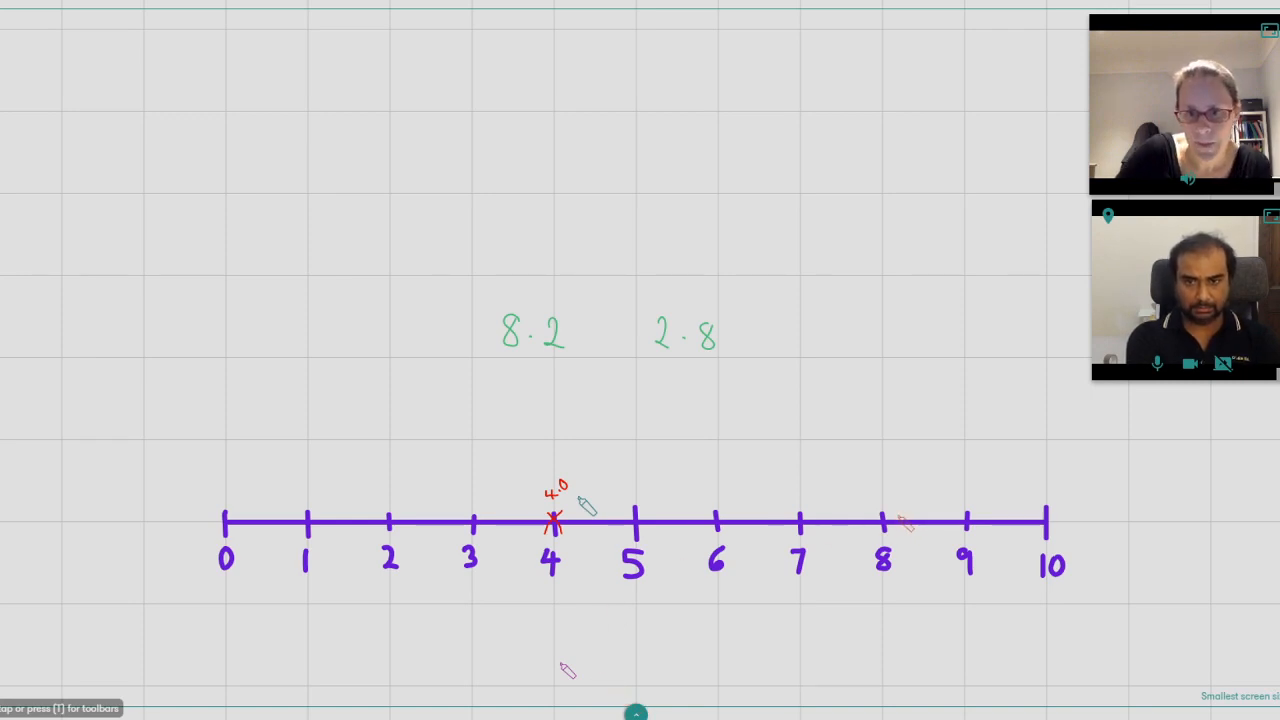
- Start a green cross at 8.2, just past 8 on the number line
left_click(903, 522)
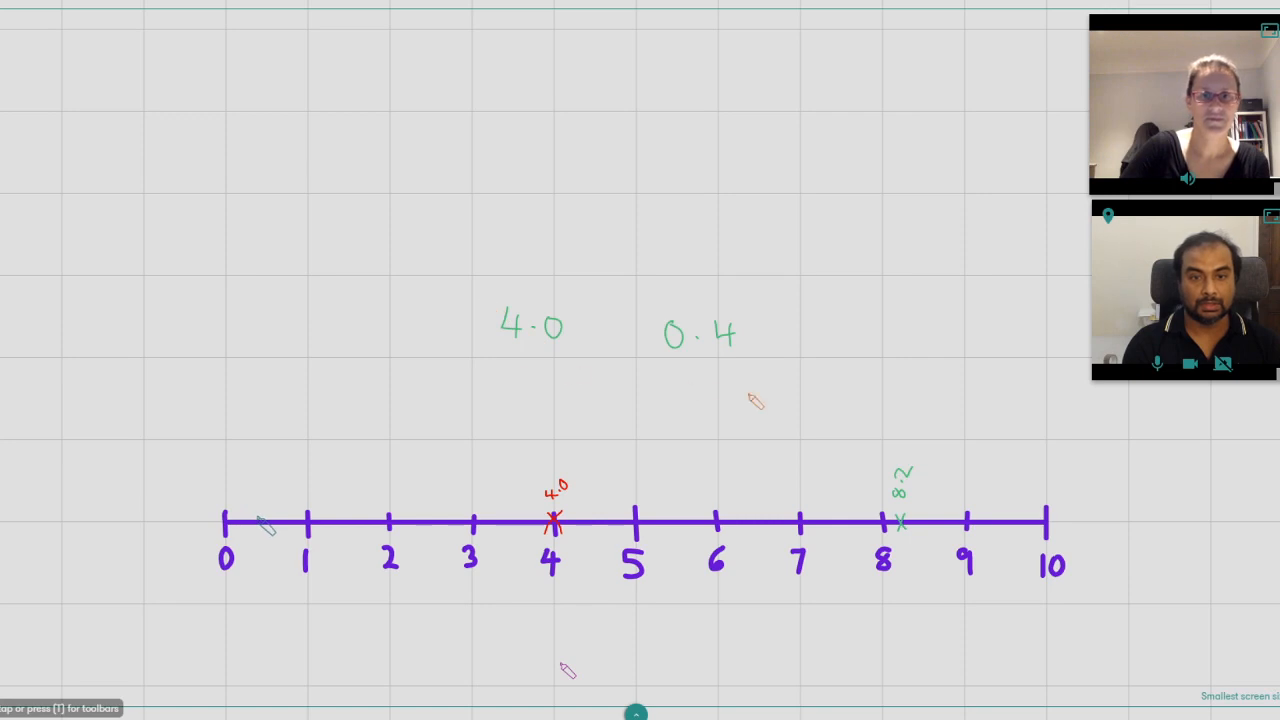
- Start a red cross at 0.4, just before 1 on the number line
left_click(263, 521)
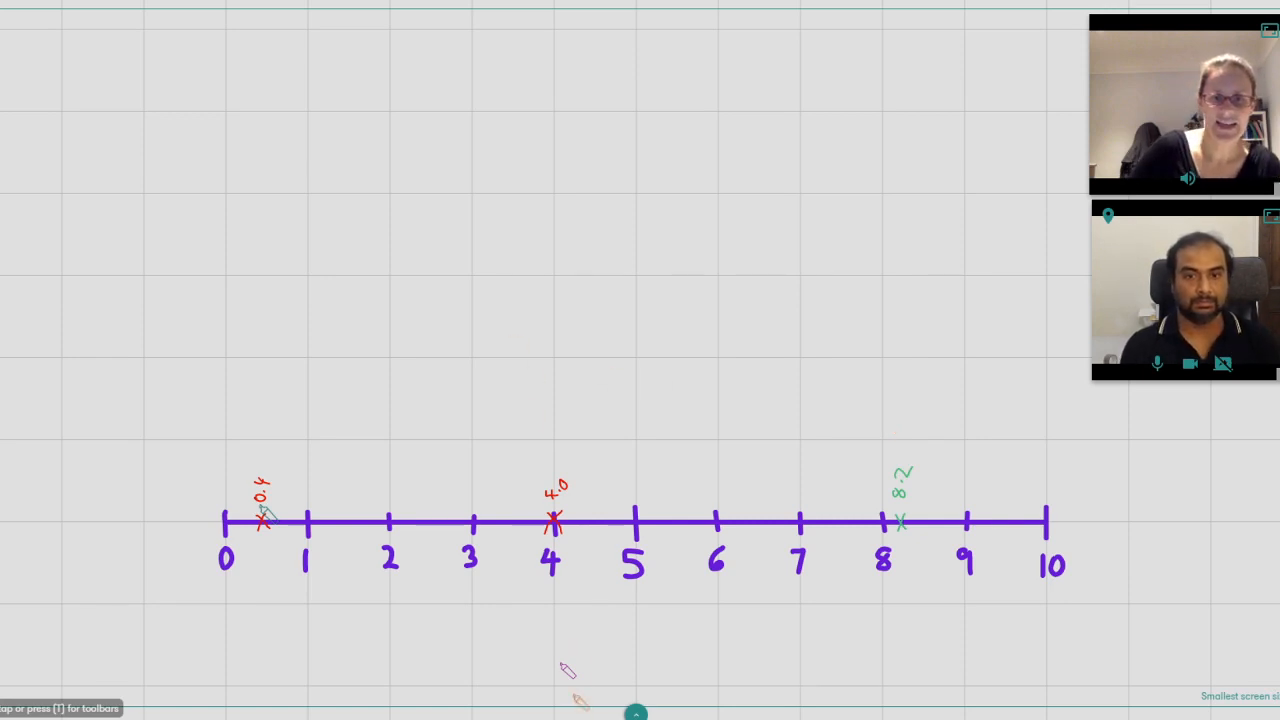
mouse_move(503, 358)
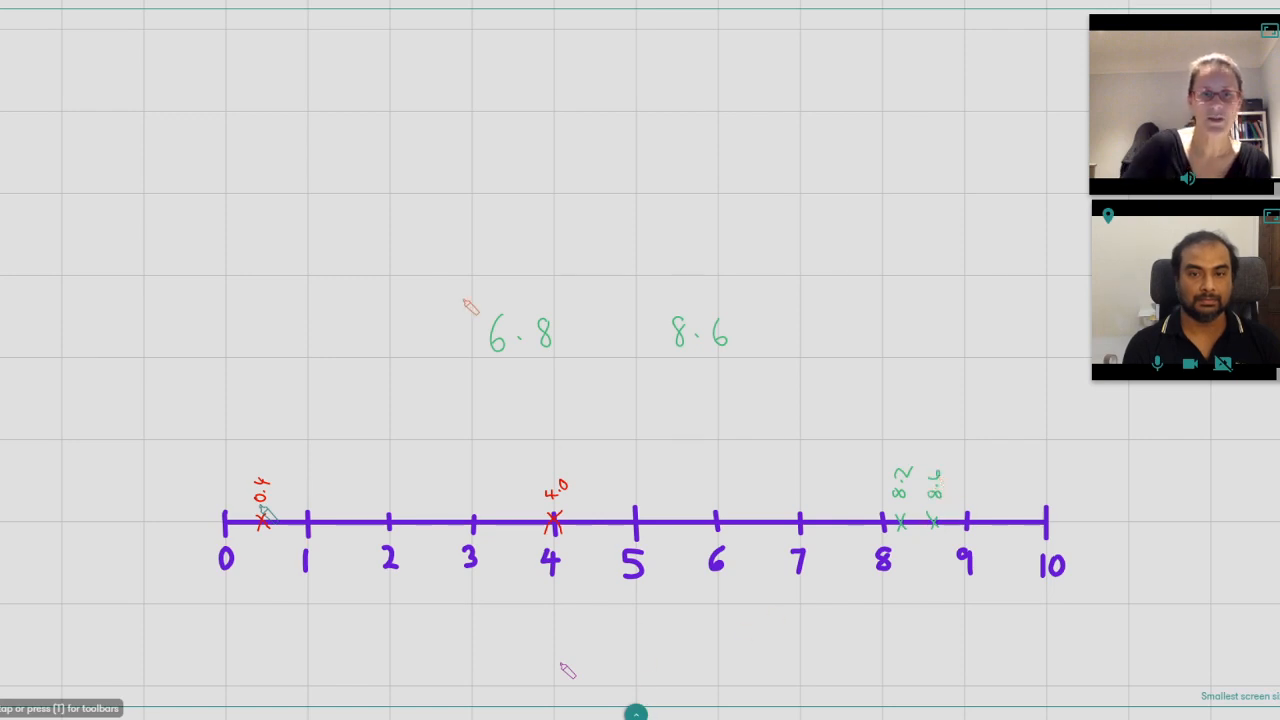
mouse_move(950, 415)
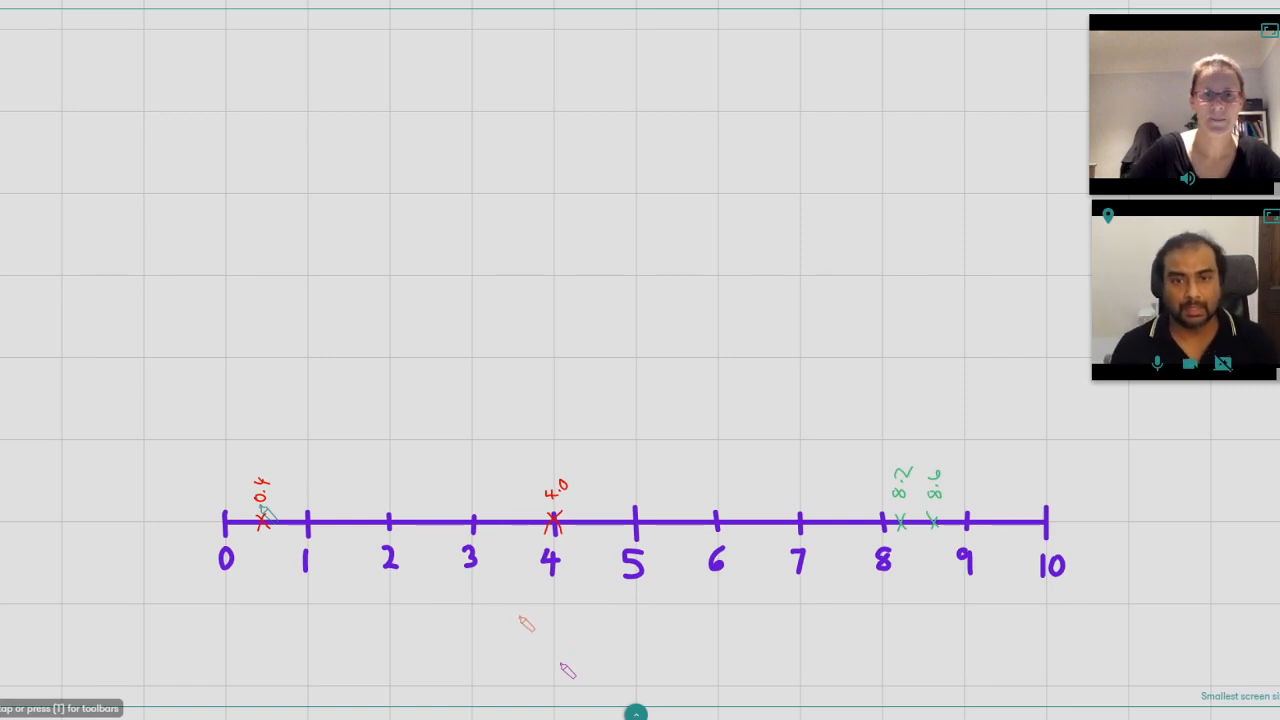
mouse_move(515, 335)
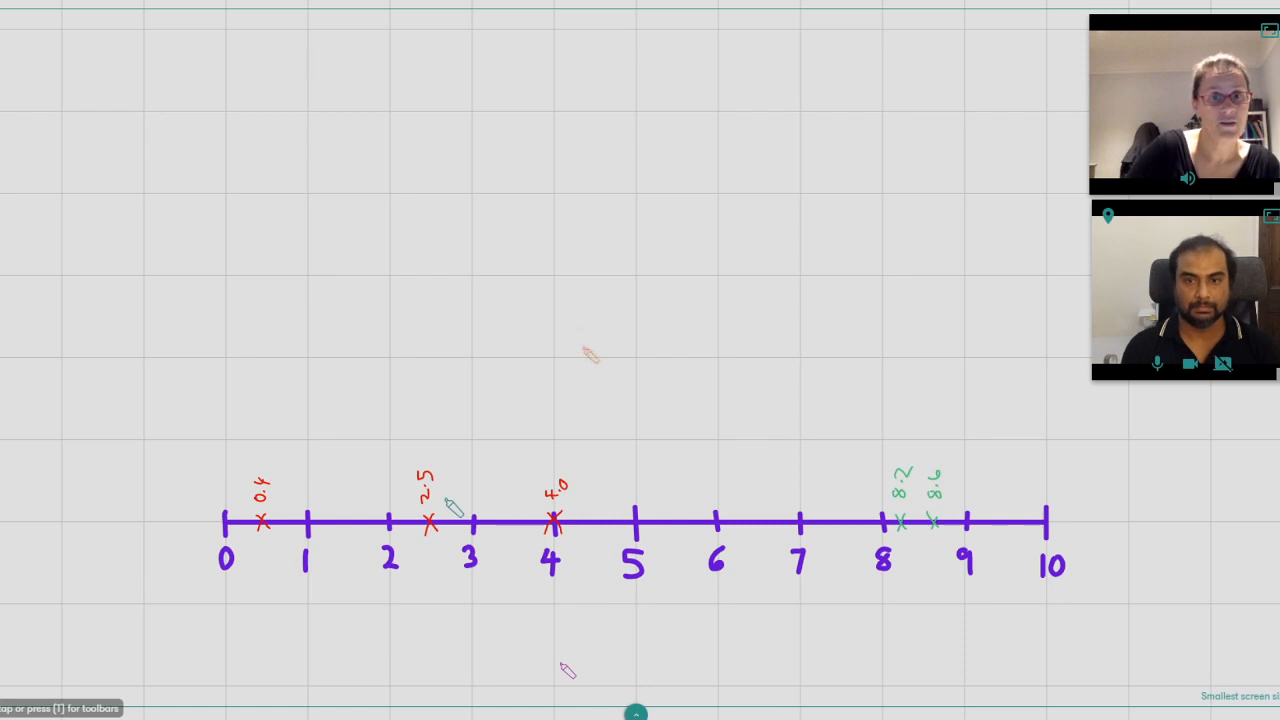
- Label the green cross between 5 and 6 as 5.5
type("5.5")
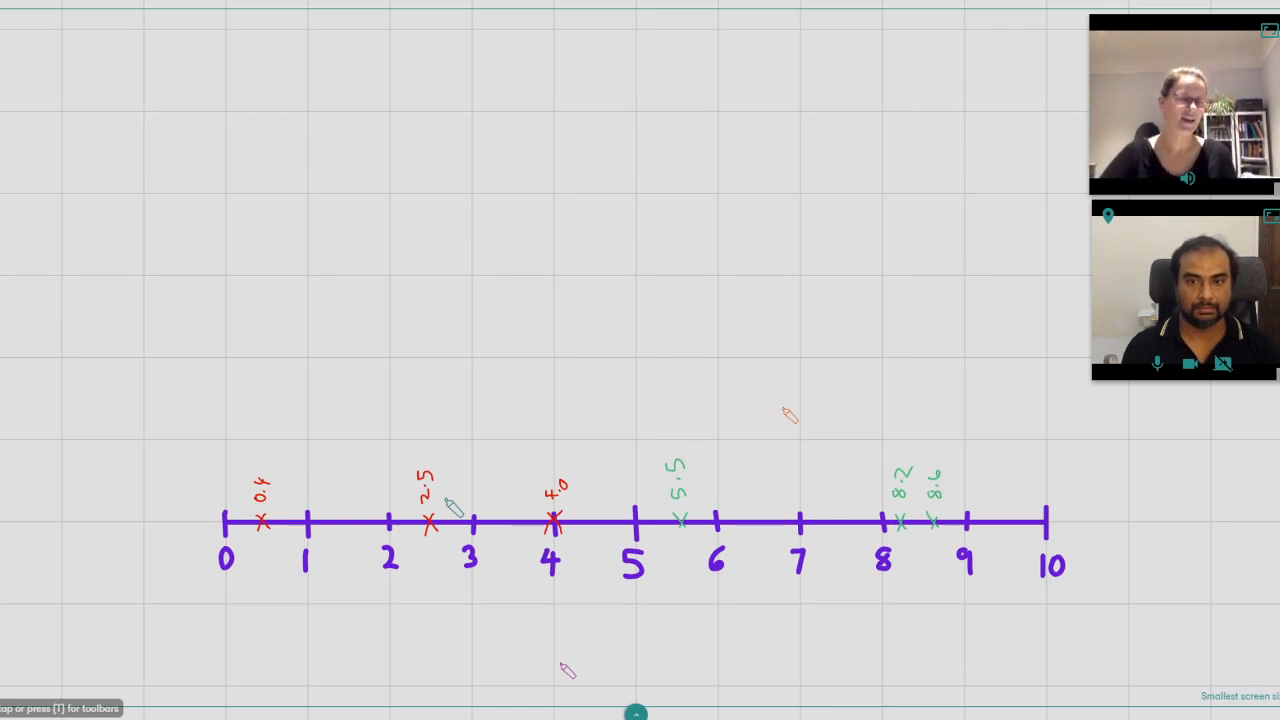
mouse_move(685, 622)
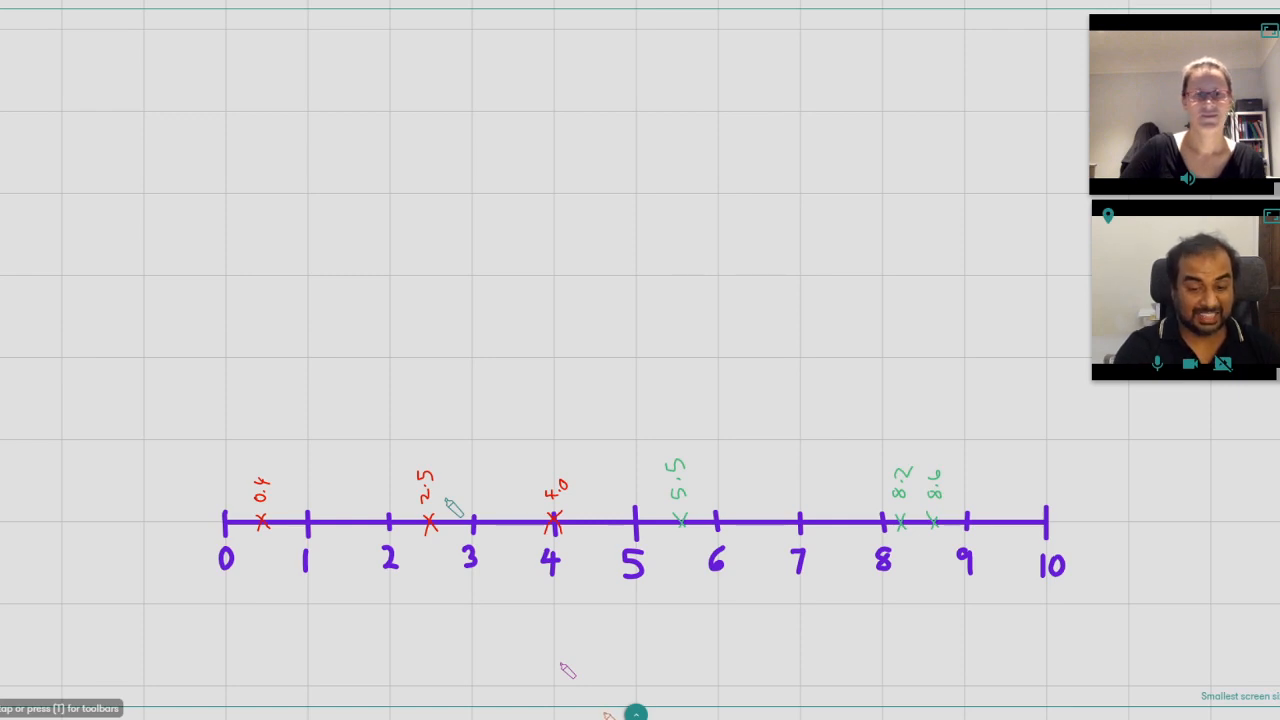
mouse_move(608, 332)
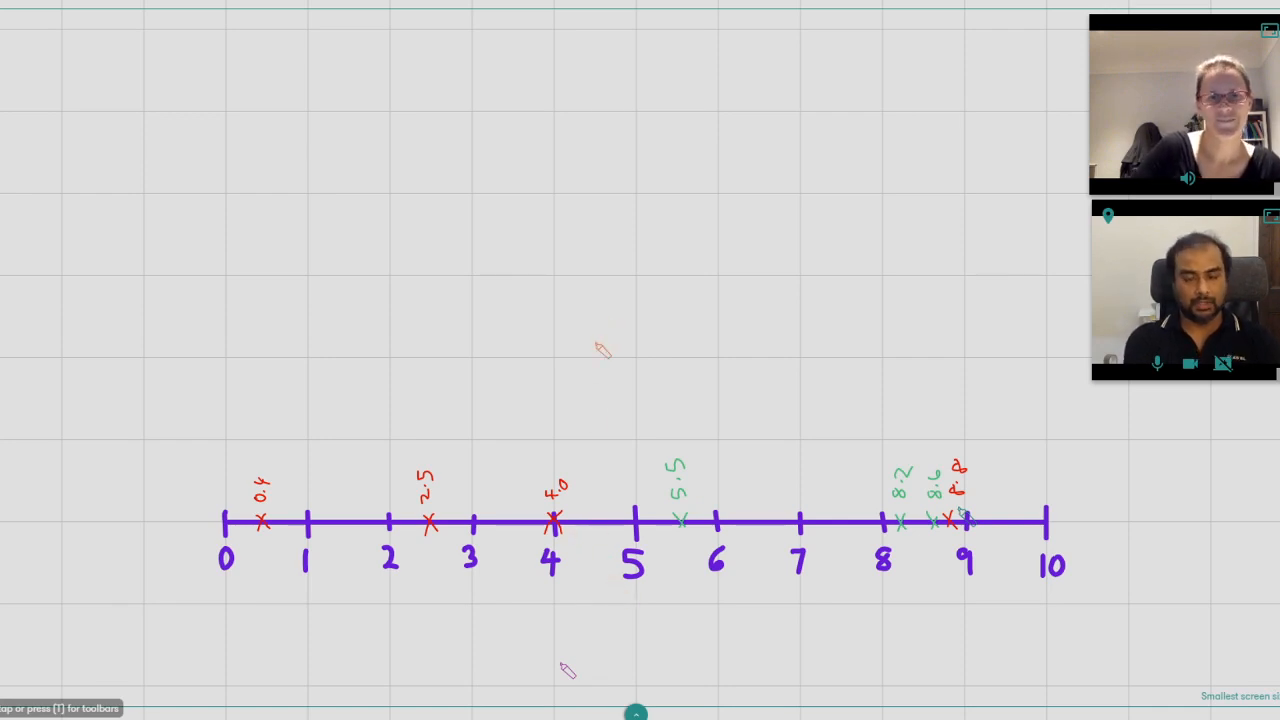
- Finish writing the red mark's label near 9
left_click_drag(580, 345, 595, 325)
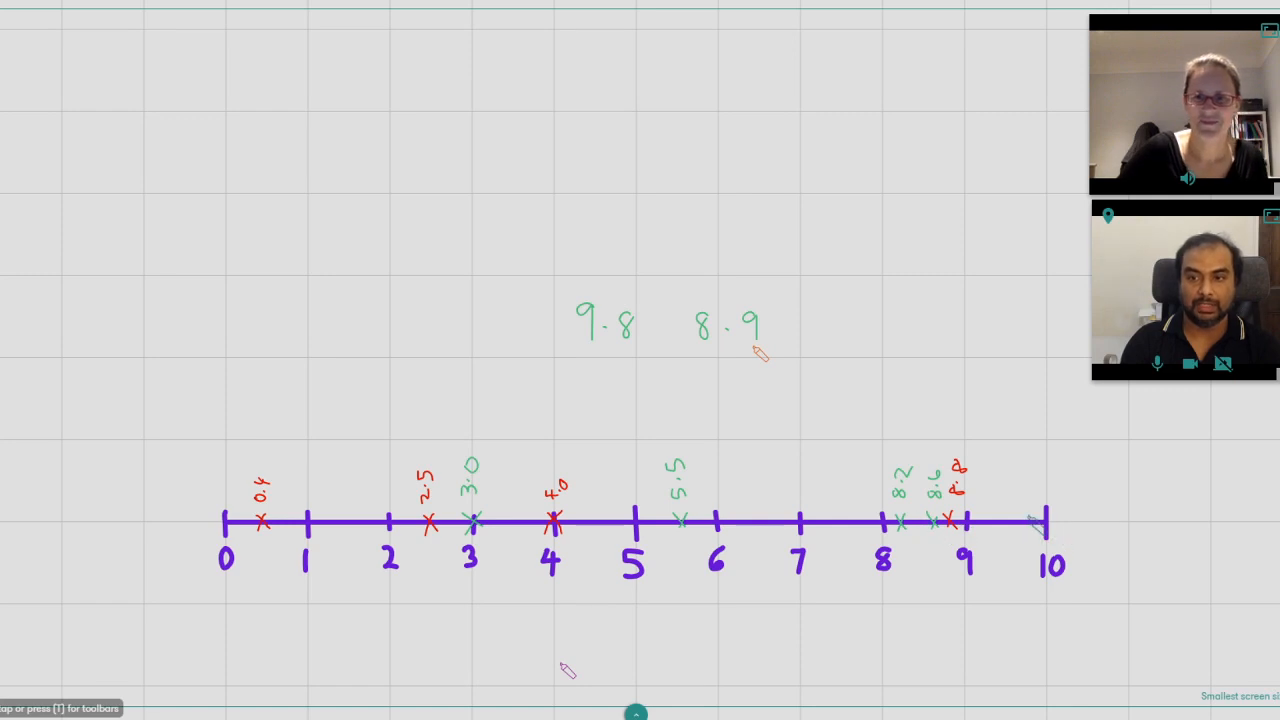
- Start a red cross at 9.8, just before 10 on the number line
left_click(1035, 520)
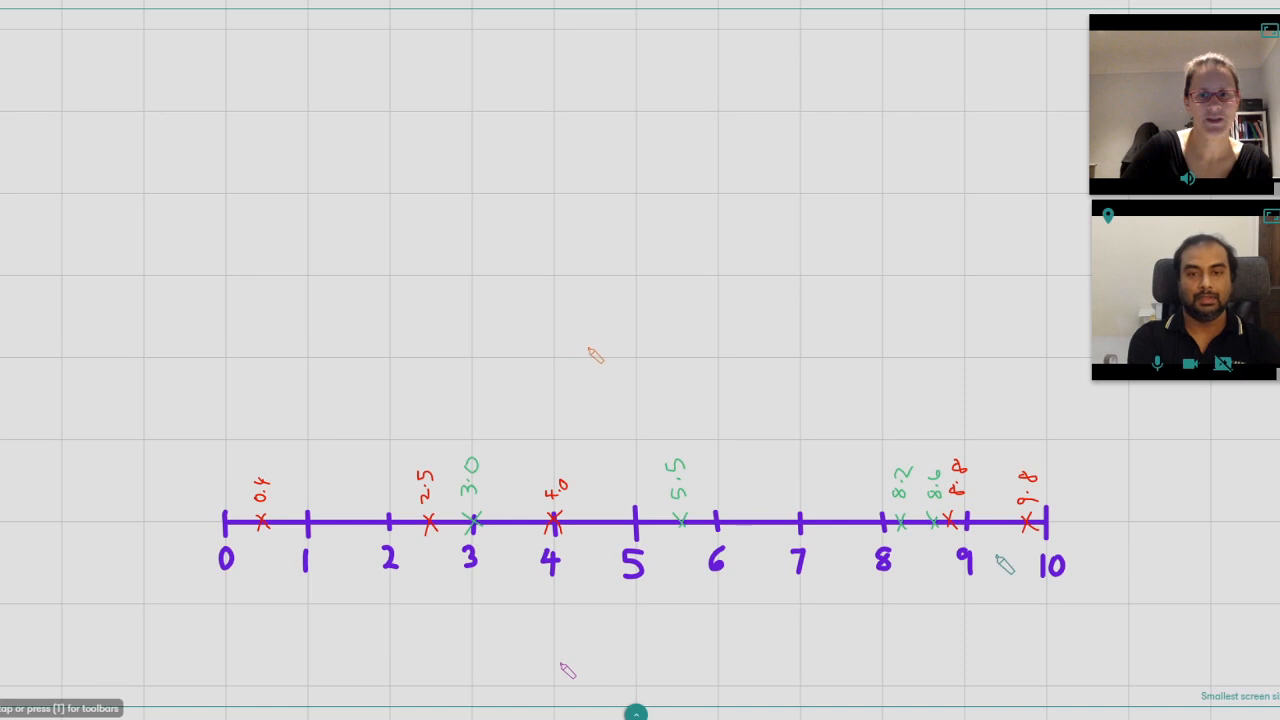
- Write the green numbers 1.7 and 7.1 above the number line
left_click_drag(575, 300, 578, 340)
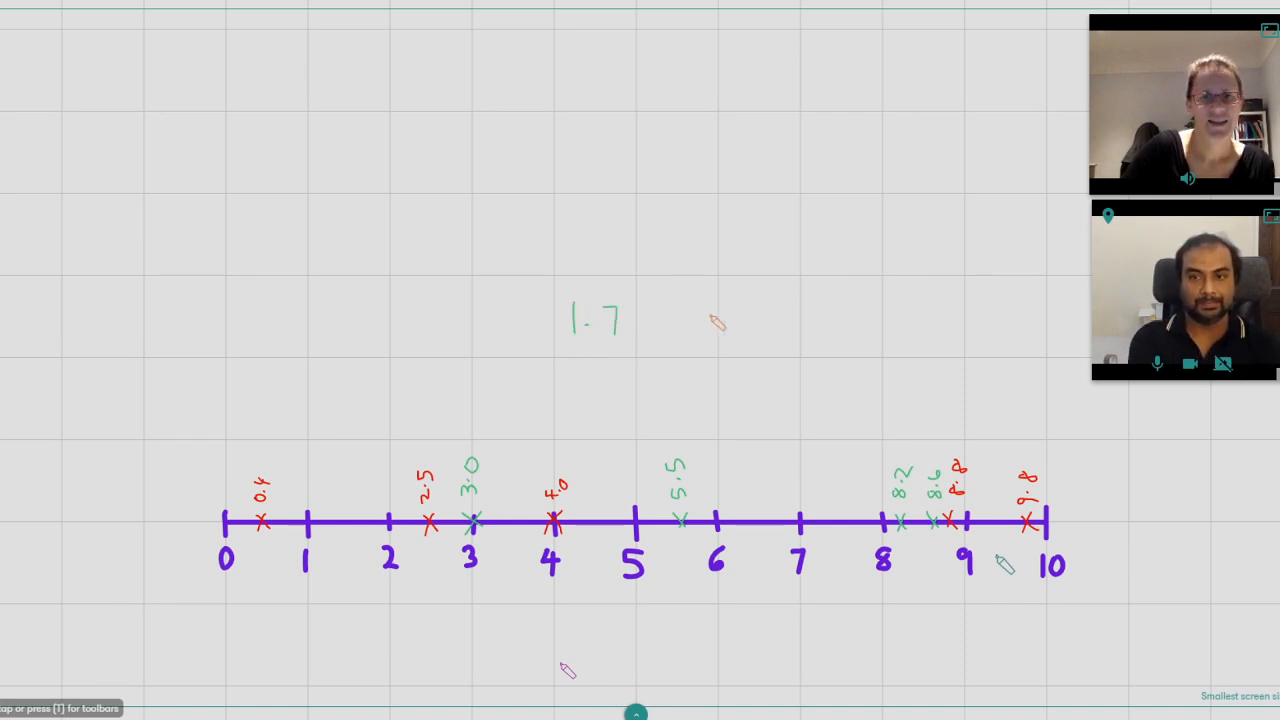
type("7.1")
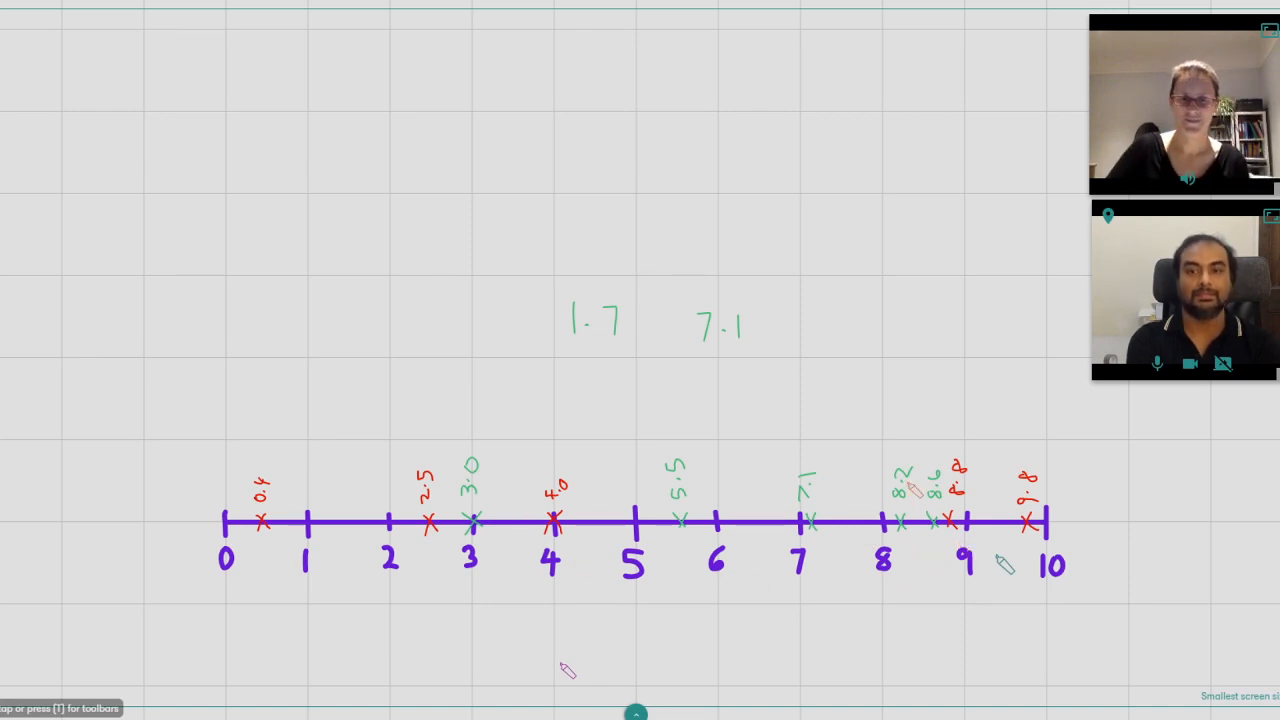
mouse_move(710, 450)
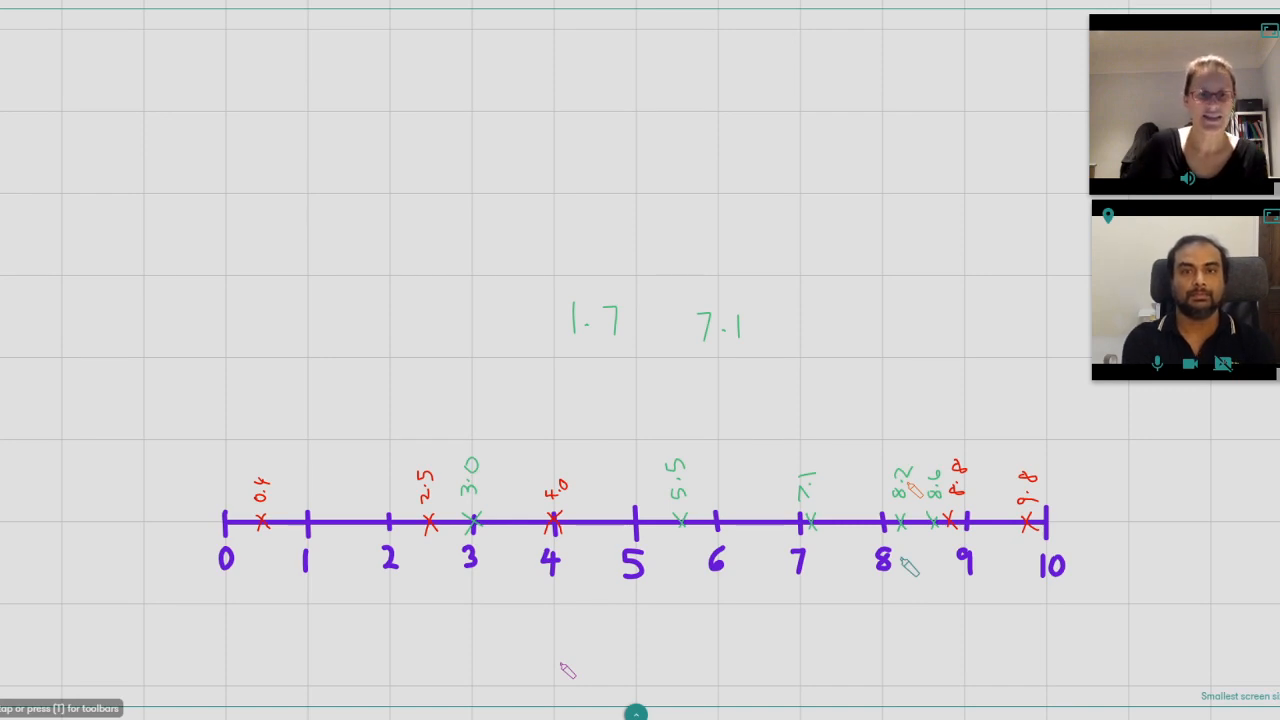
mouse_move(320, 538)
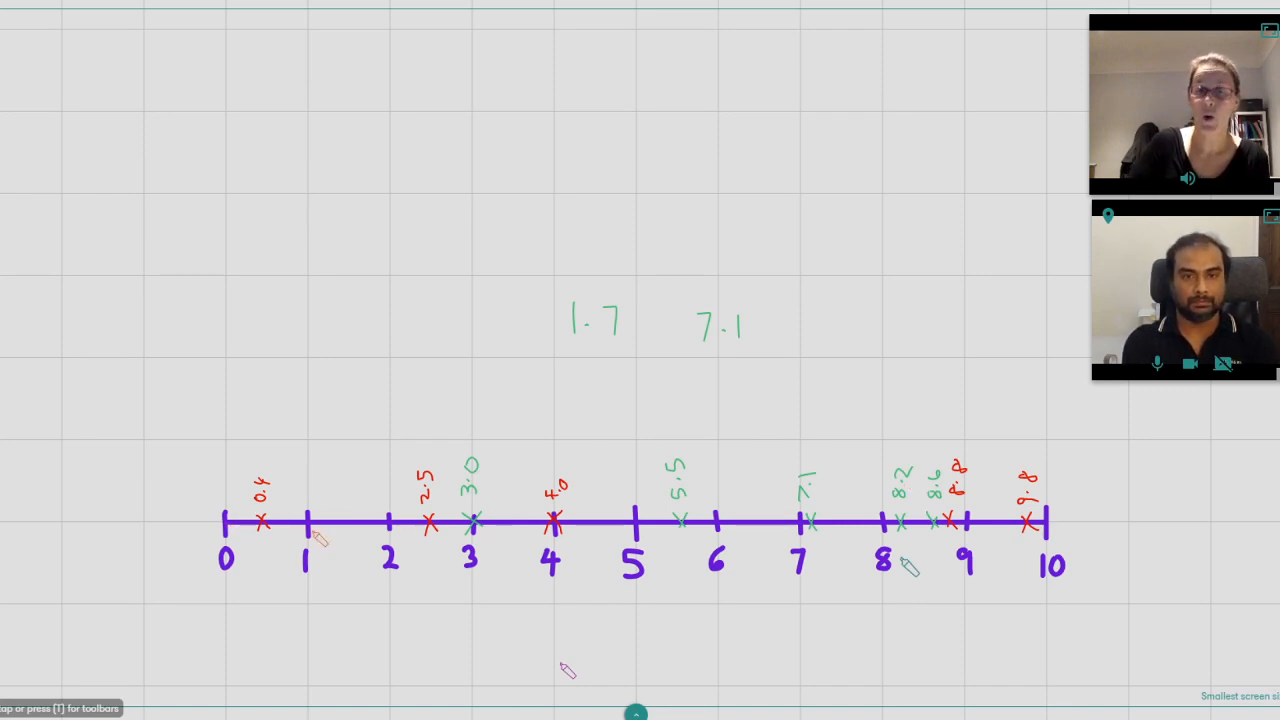